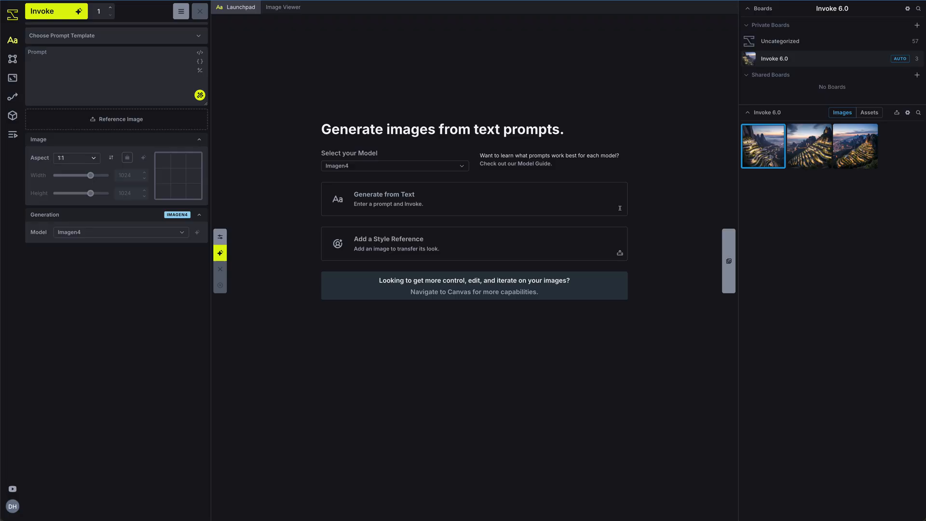
{"action": "mouse_move", "coordinate": [11, 43]}
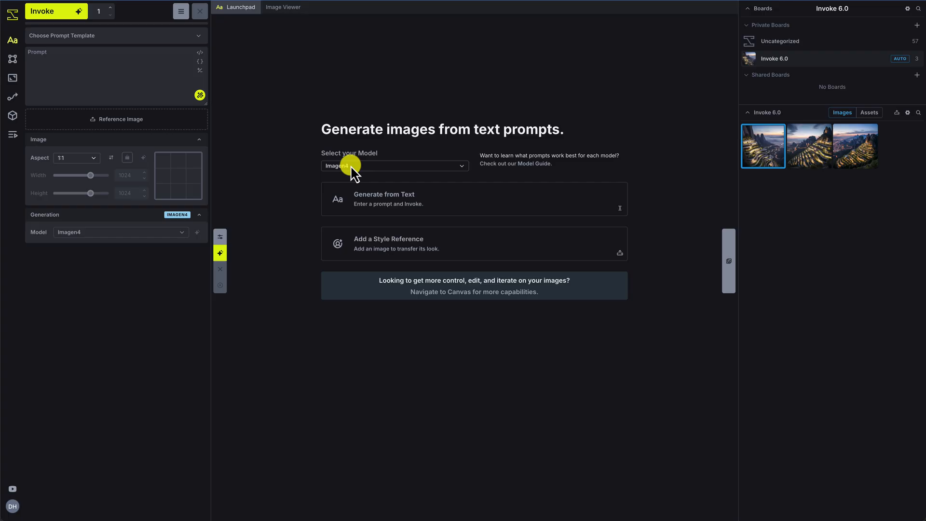
Switch the model to ChatGPT 4o - High, then back to Imagen4.
{"action": "left_click", "coordinate": [394, 166]}
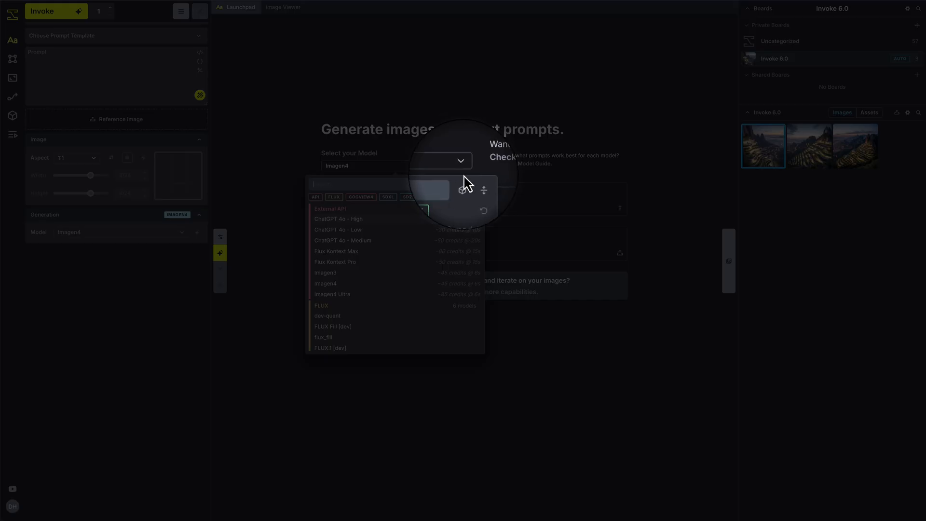
{"action": "mouse_move", "coordinate": [461, 184]}
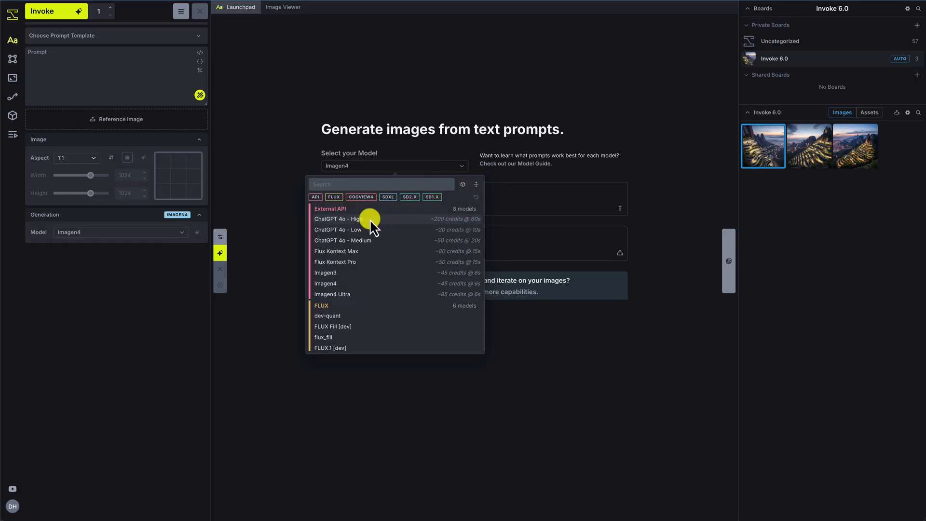
{"action": "left_click", "coordinate": [338, 219]}
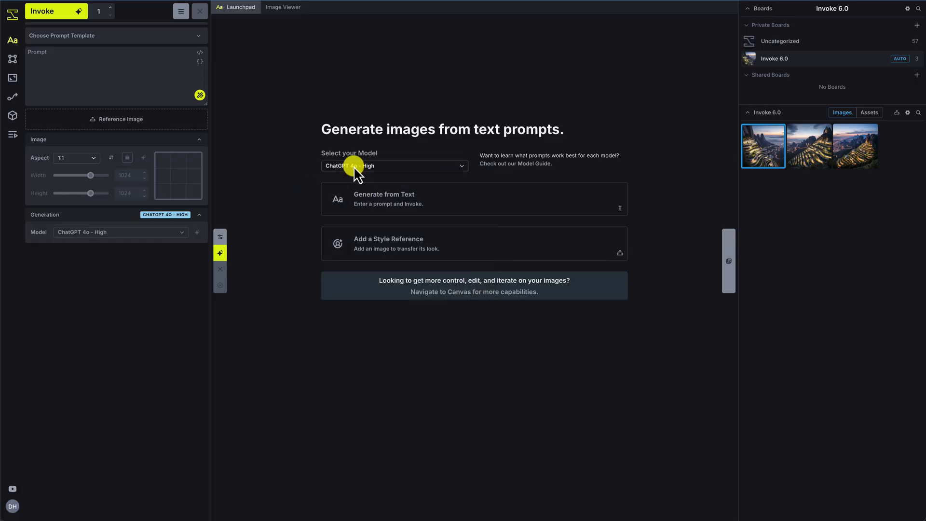
{"action": "left_click", "coordinate": [395, 166]}
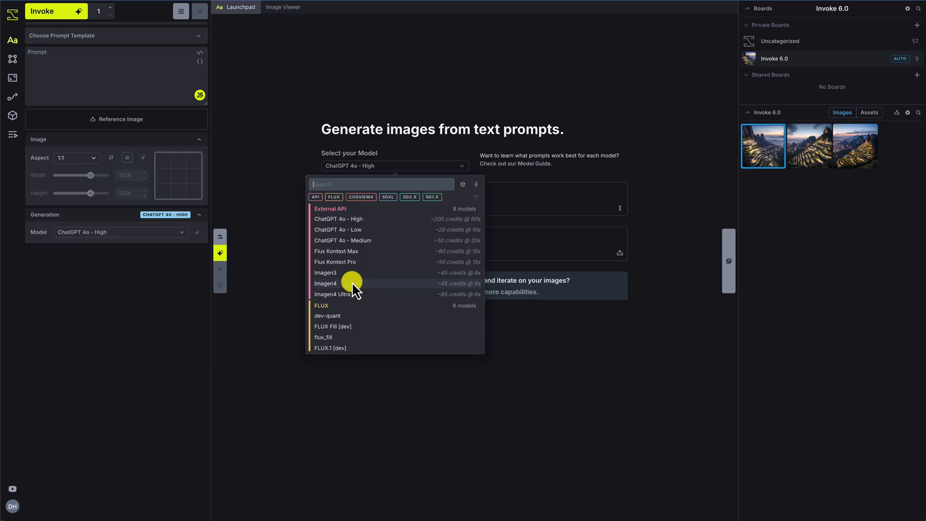
{"action": "left_click", "coordinate": [326, 283]}
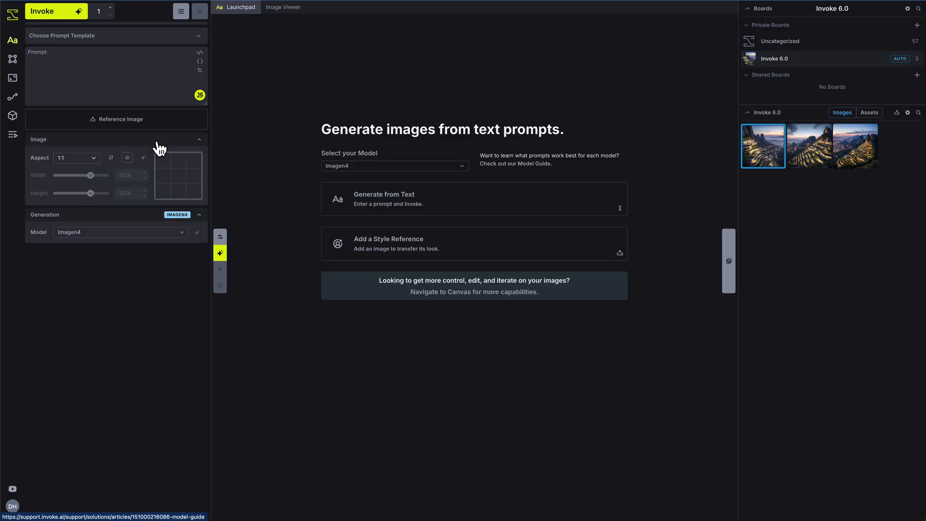
Enter a short futuristic terraced building prompt and expand it with the prompt helper.
{"action": "type", "text": "a futuristic terraced buil"}
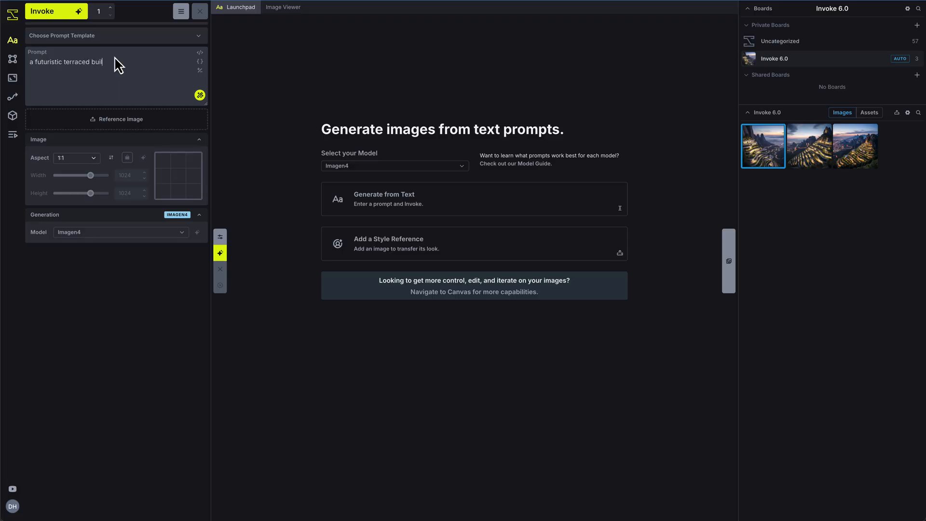
{"action": "left_click", "coordinate": [200, 95]}
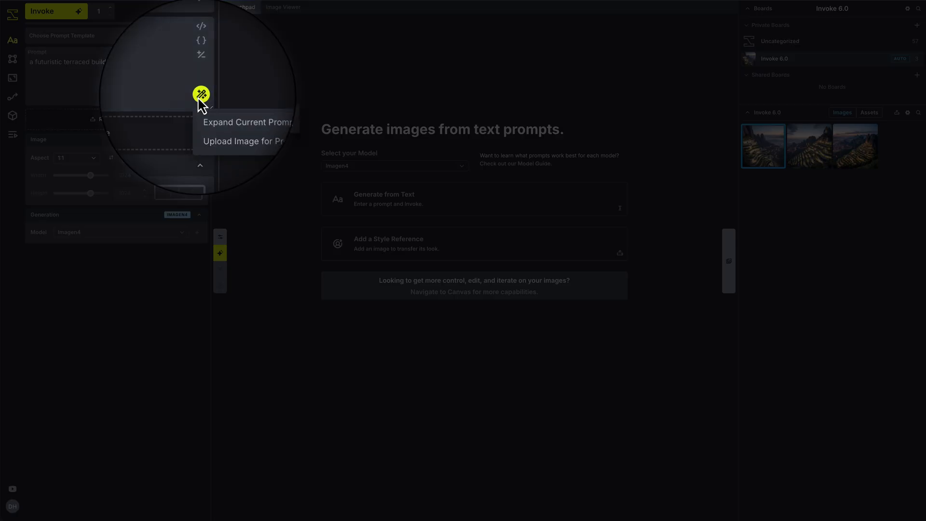
{"action": "left_click", "coordinate": [247, 122]}
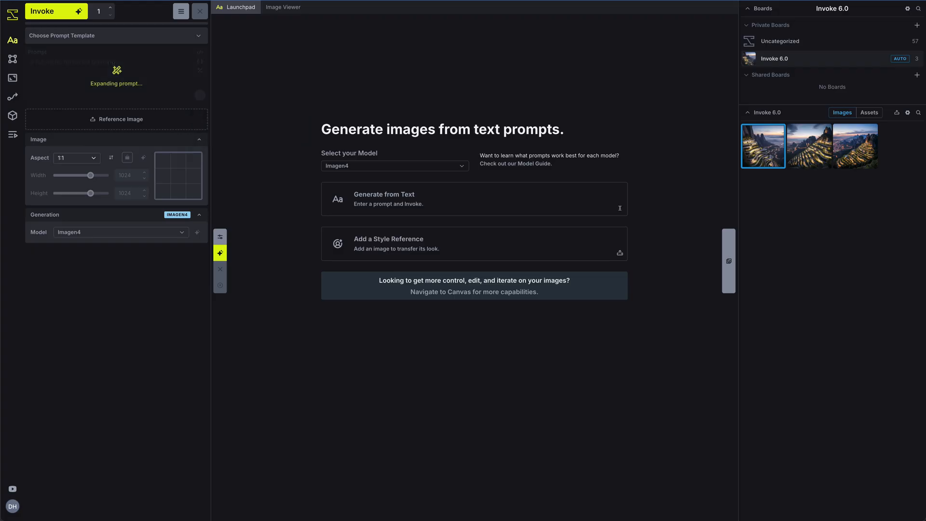
{"action": "left_click", "coordinate": [57, 11]}
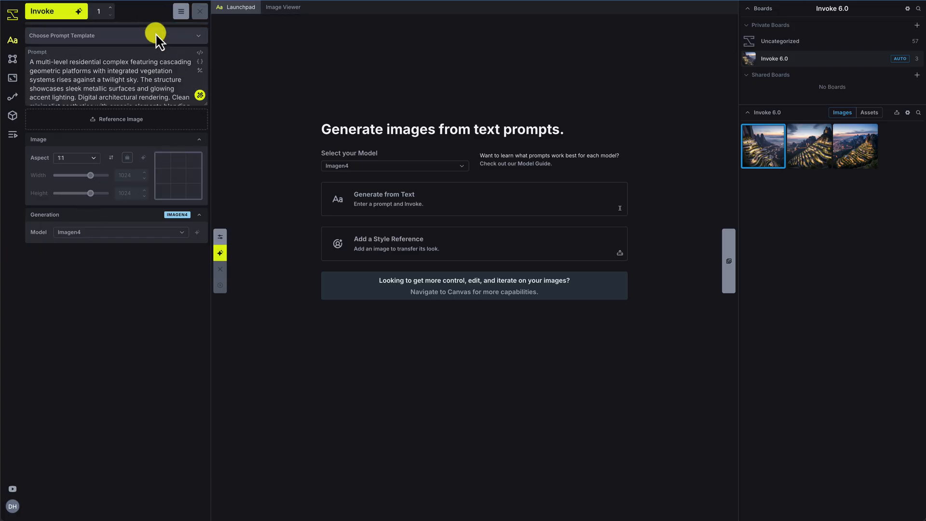
{"action": "left_click", "coordinate": [116, 35]}
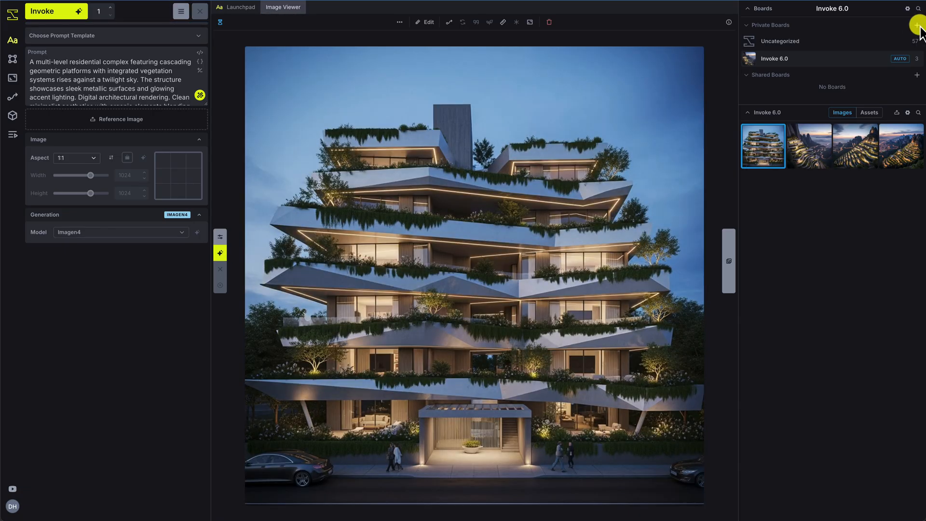
Add a private board named 'Final Images' and drag the building image onto it.
{"action": "left_click", "coordinate": [917, 25]}
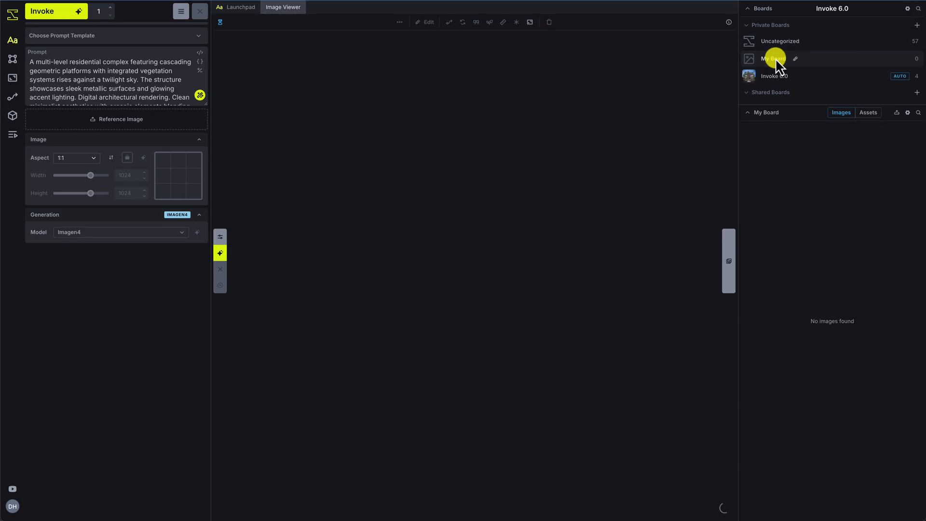
{"action": "type", "text": "Final Images"}
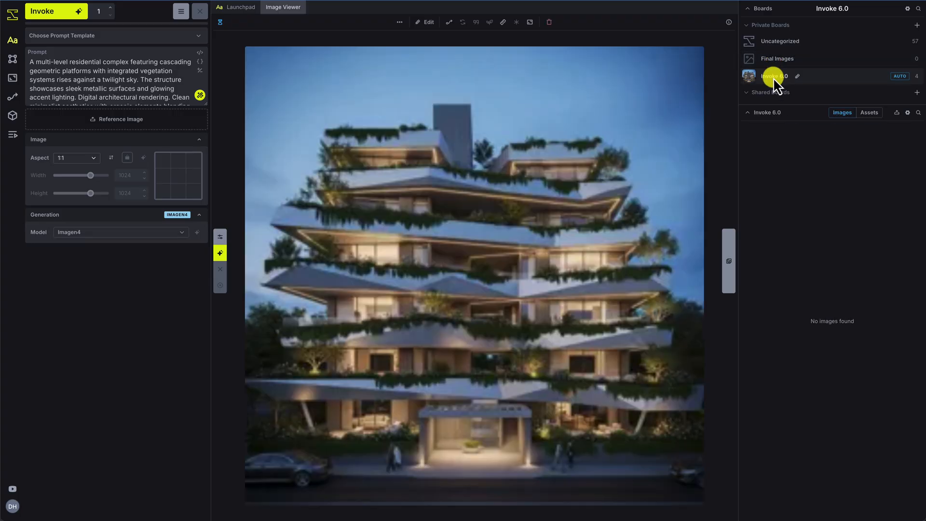
{"action": "left_click_drag", "start_coordinate": [748, 76], "coordinate": [797, 56]}
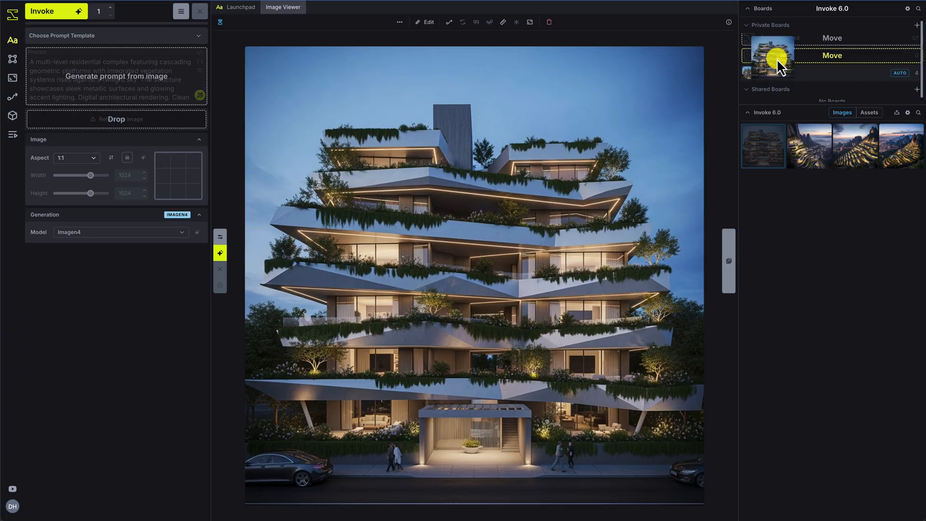